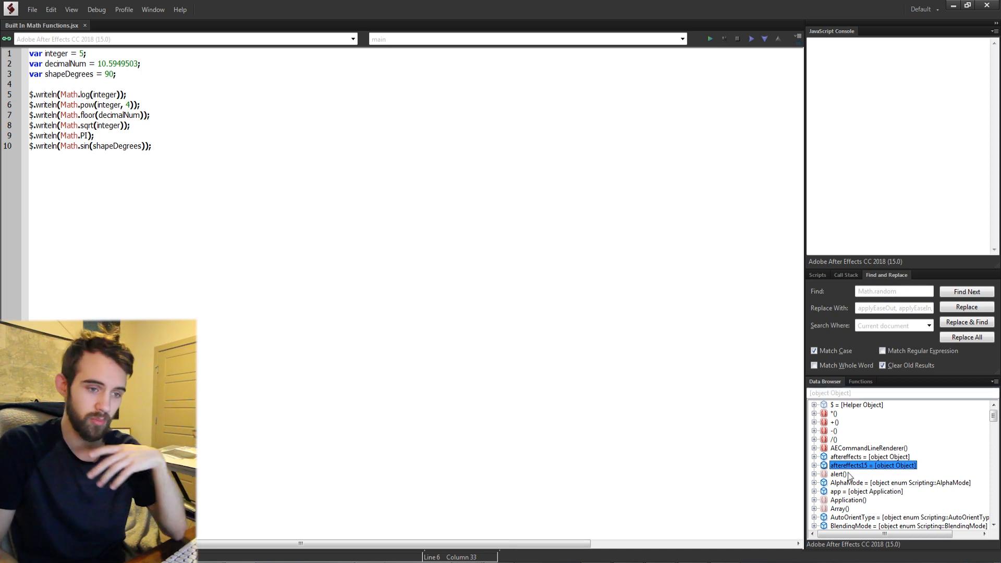
Step: Open and close the Window menu while locating the Math object in the Data Browser
{"action": "left_click", "coordinate": [153, 9]}
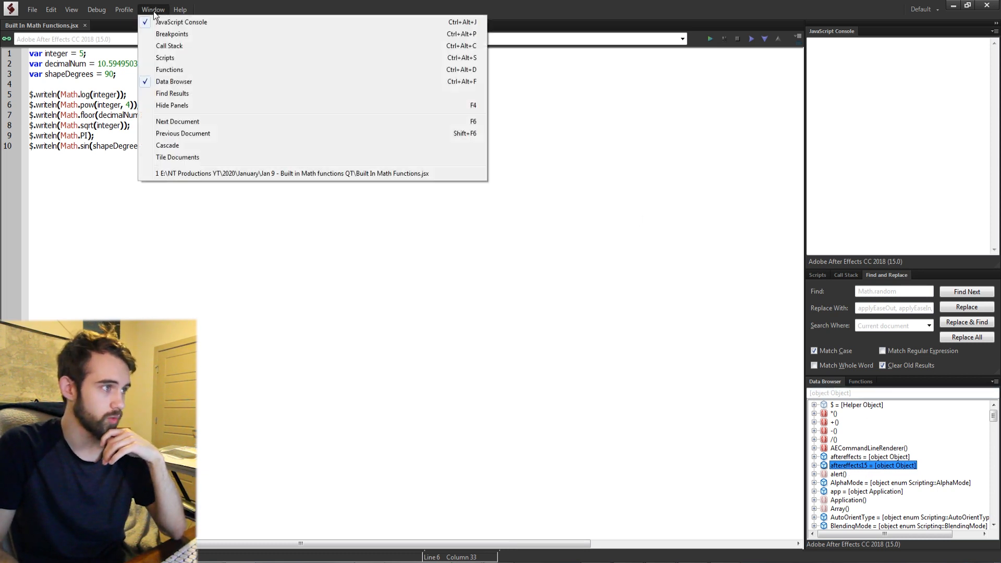
{"action": "left_click", "coordinate": [152, 8]}
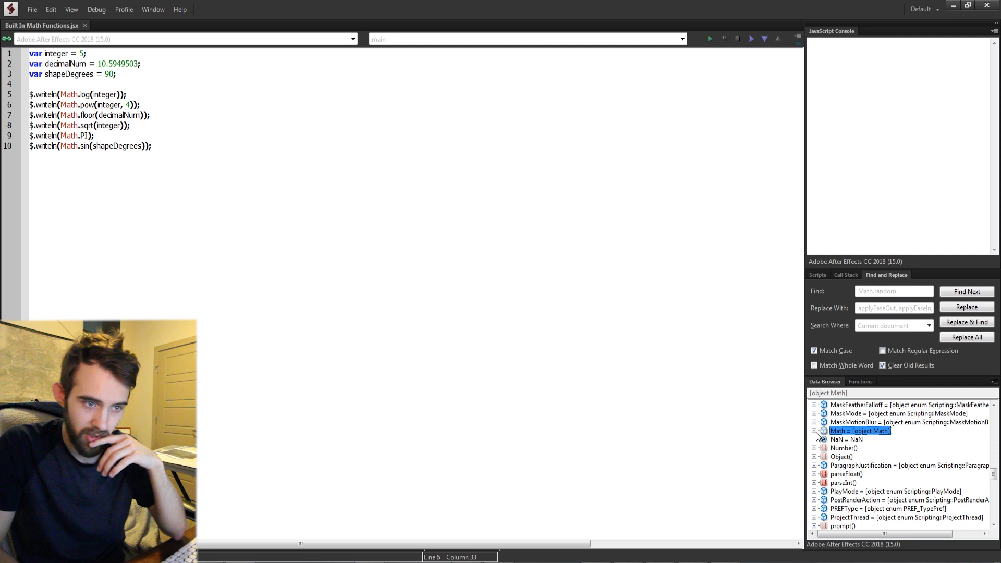
Step: Expand Math in the Data Browser to list functions like abs, acos and ceil
{"action": "left_click", "coordinate": [815, 431]}
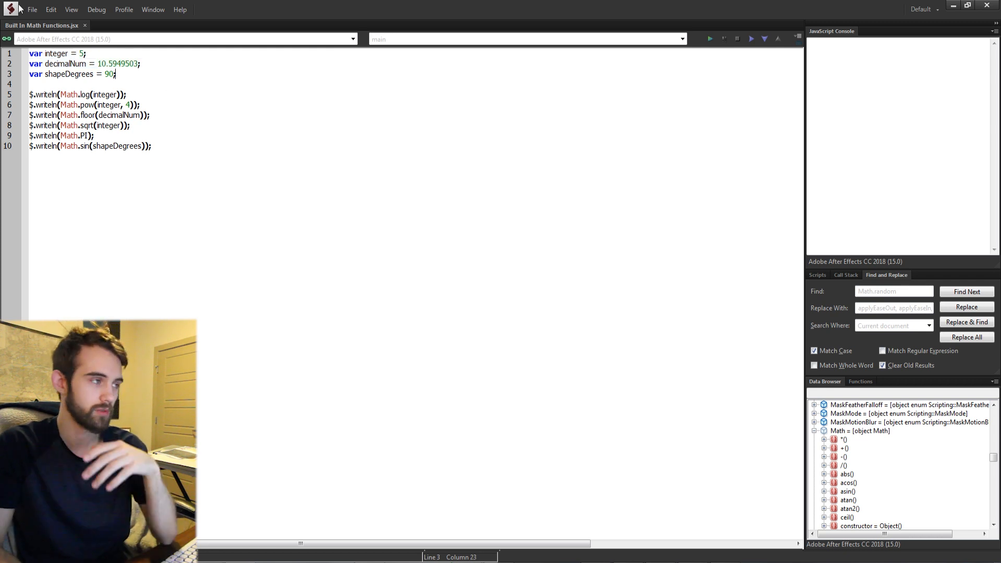
{"action": "left_click", "coordinate": [159, 63]}
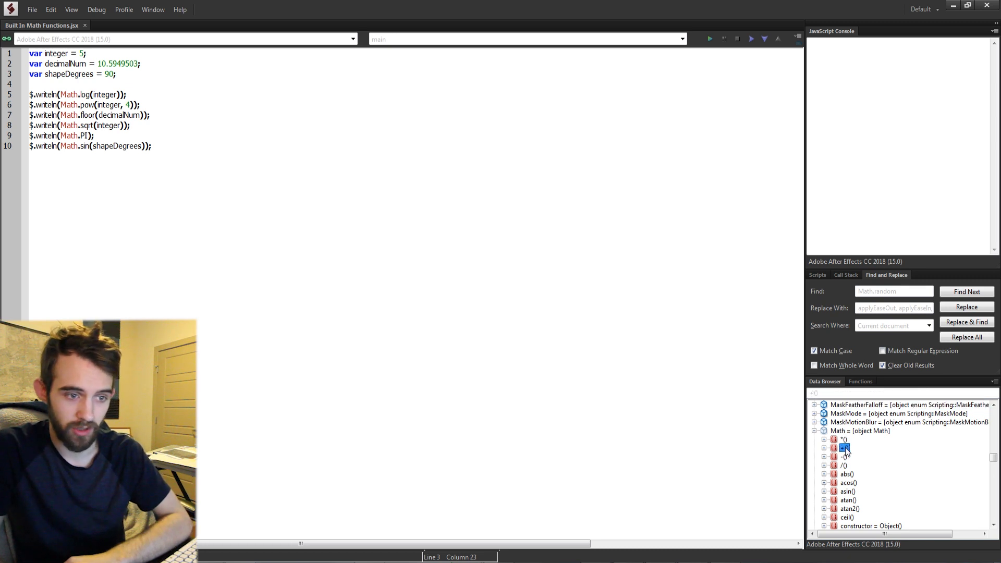
{"action": "left_click", "coordinate": [844, 464]}
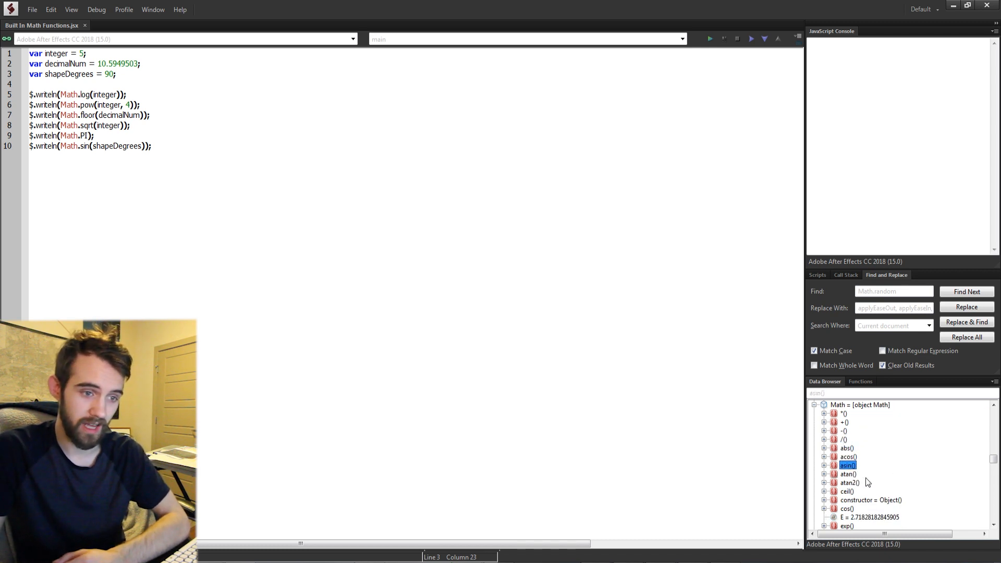
{"action": "left_click", "coordinate": [847, 481]}
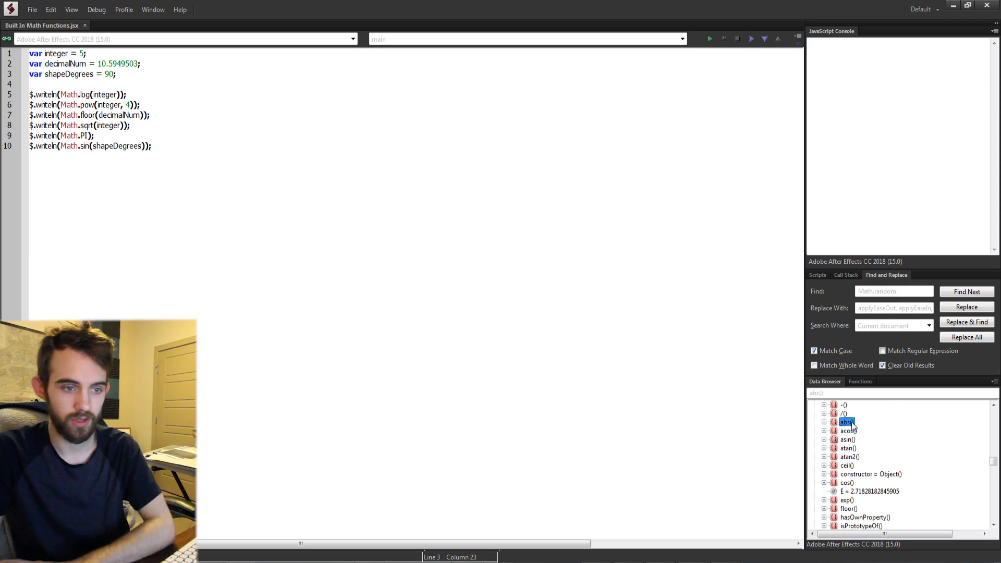
{"action": "left_click", "coordinate": [848, 447]}
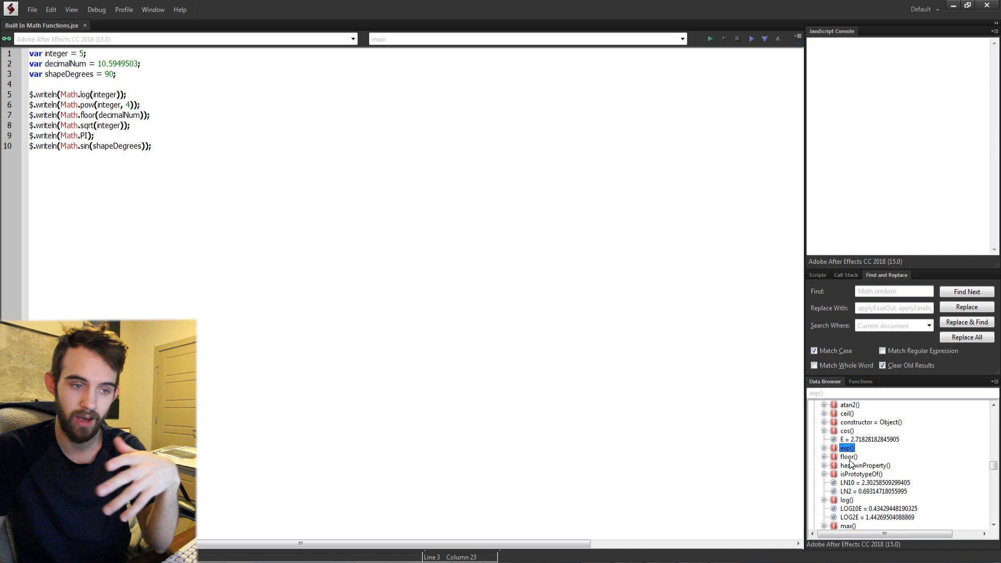
{"action": "left_click", "coordinate": [847, 457]}
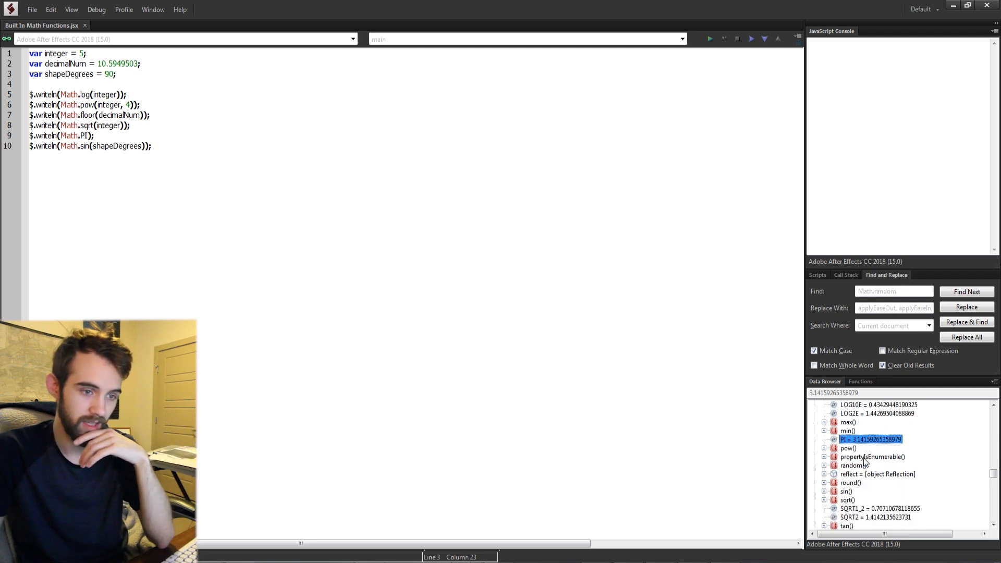
{"action": "left_click", "coordinate": [849, 464]}
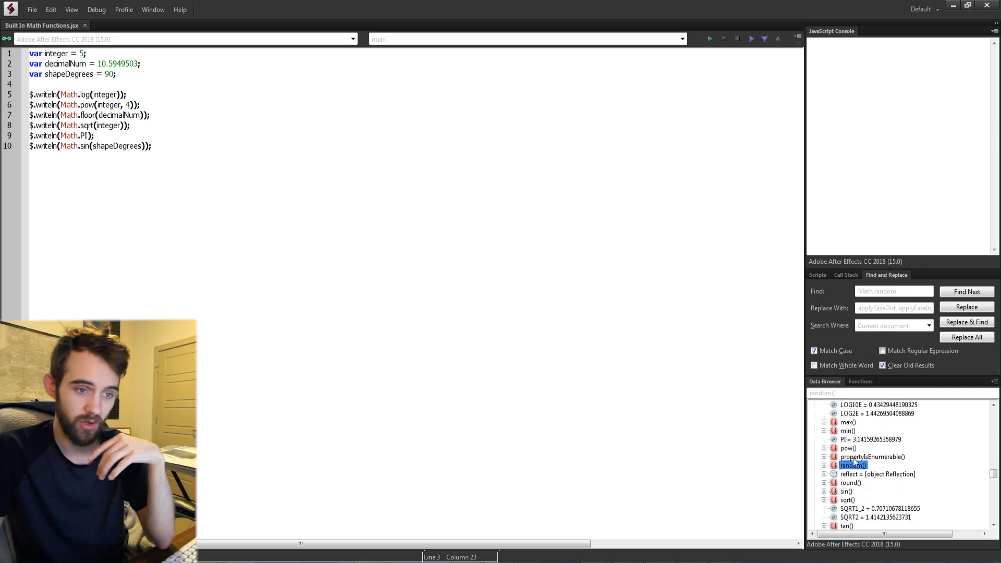
{"action": "left_click", "coordinate": [849, 448]}
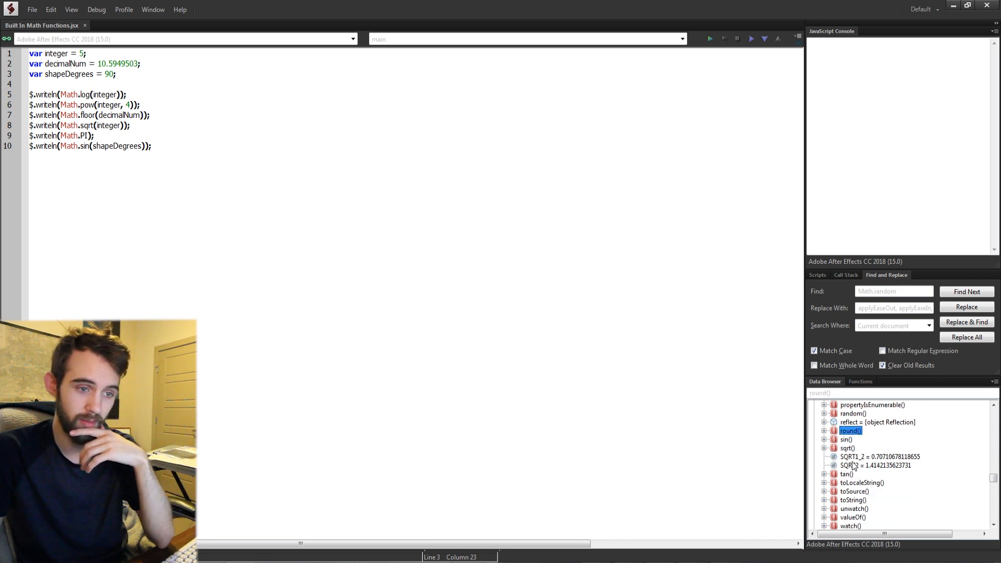
{"action": "left_click", "coordinate": [847, 448]}
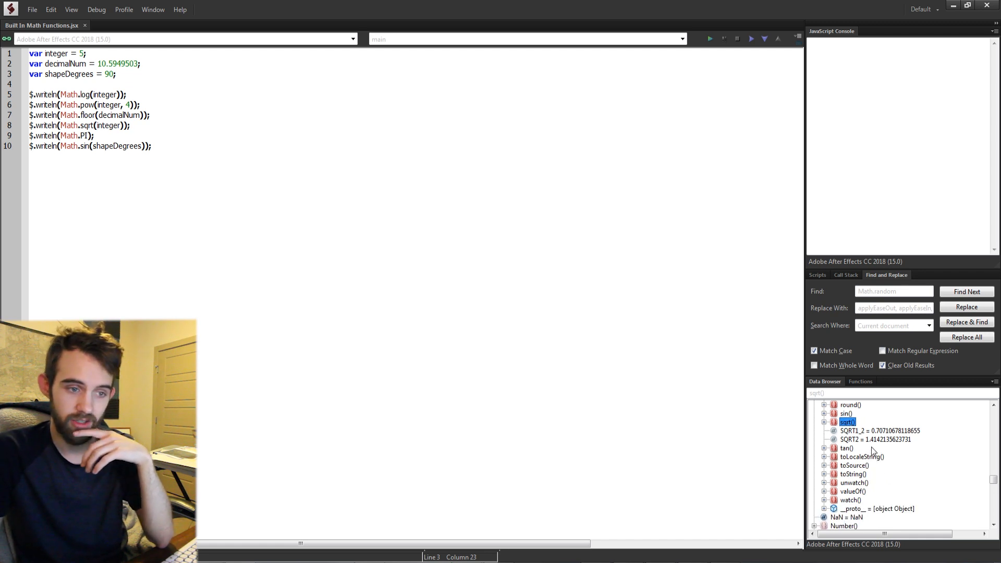
{"action": "left_click", "coordinate": [847, 448]}
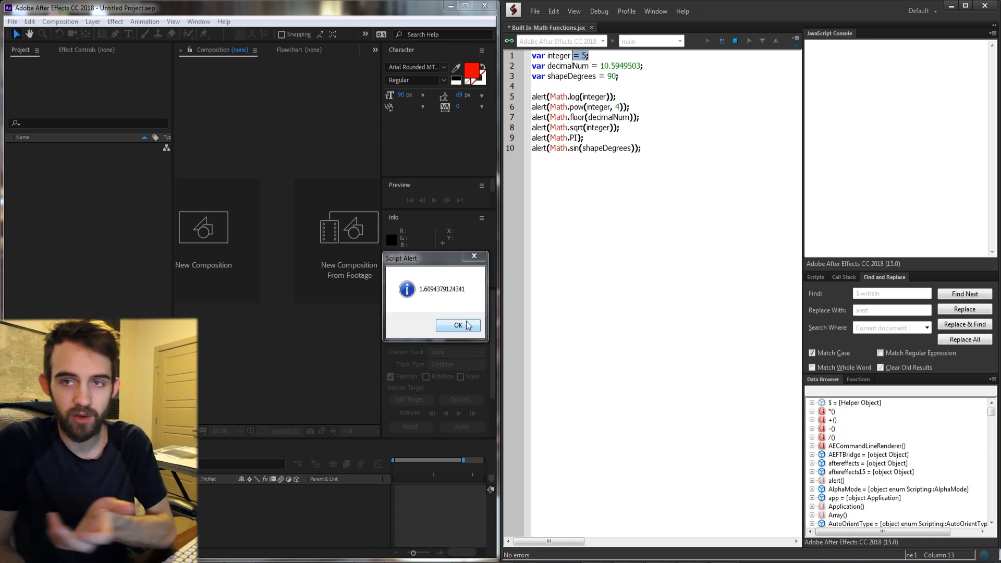
Step: Dismiss the log, 625 power and floor 10 alerts, checking values in Calculator
{"action": "left_click", "coordinate": [457, 325]}
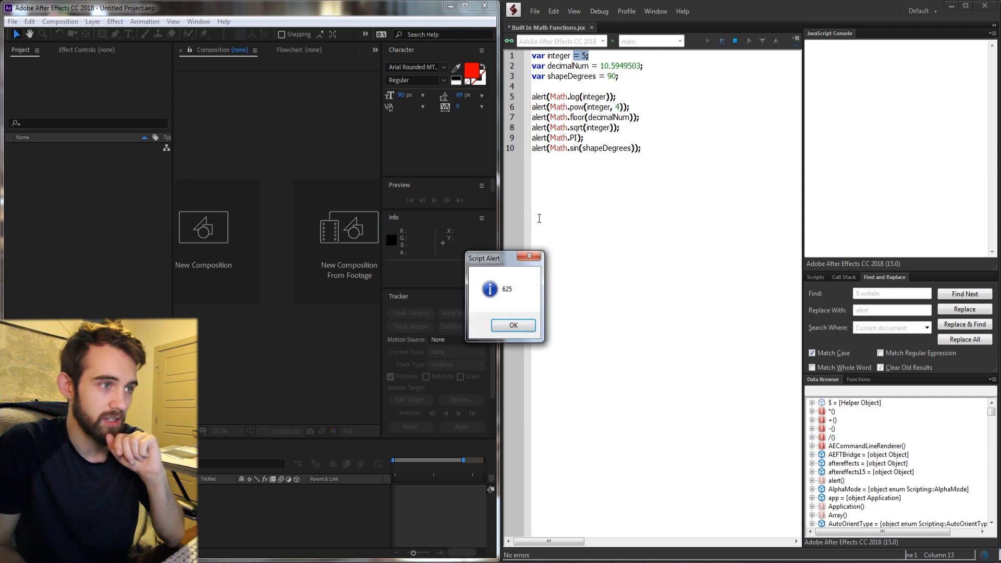
{"action": "left_click", "coordinate": [512, 325]}
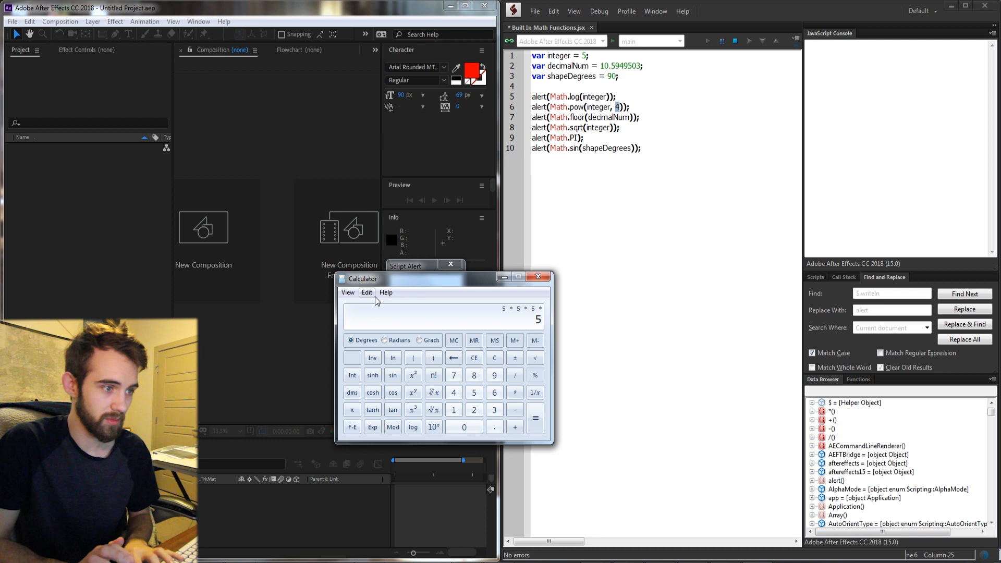
{"action": "left_click", "coordinate": [535, 418]}
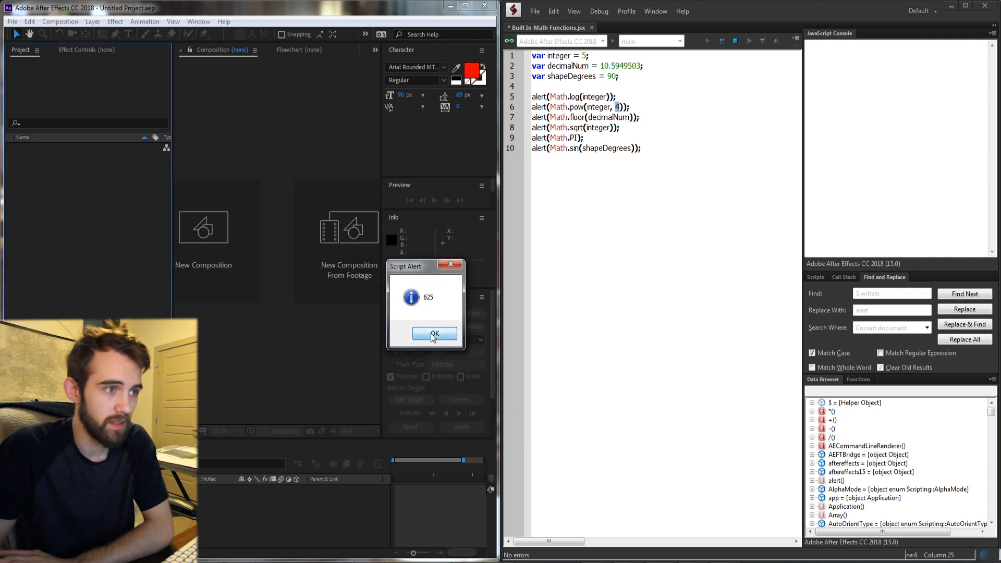
{"action": "left_click", "coordinate": [434, 334]}
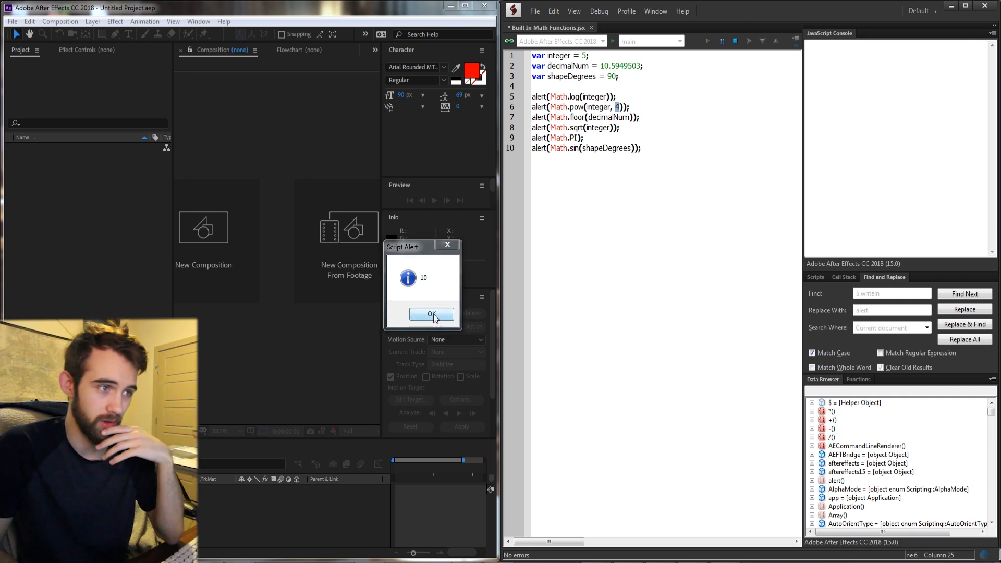
{"action": "left_click", "coordinate": [431, 314]}
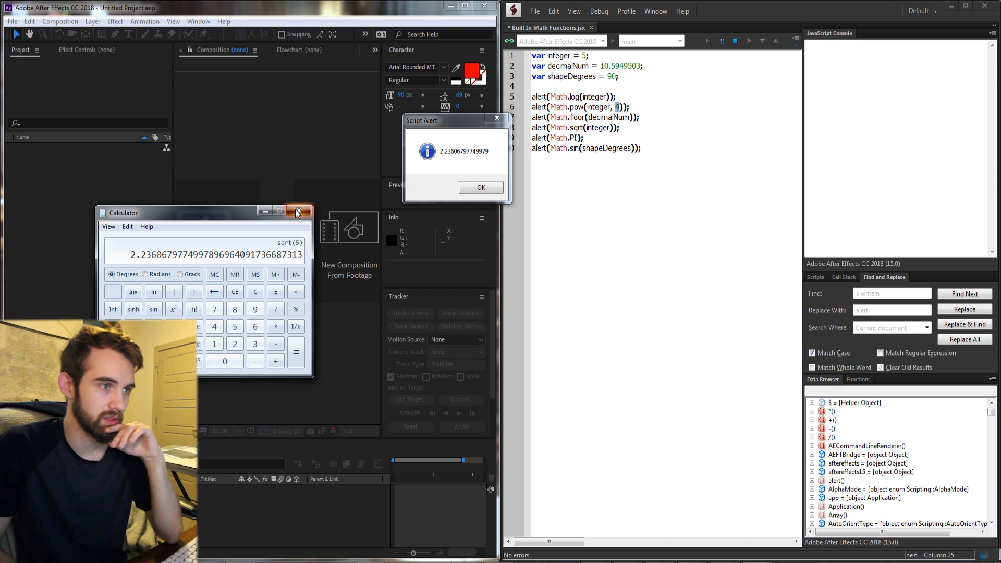
Step: Close Calculator and dismiss the PI 3.14159265358979 and sine 0.893996663600556 alerts
{"action": "left_click", "coordinate": [481, 187]}
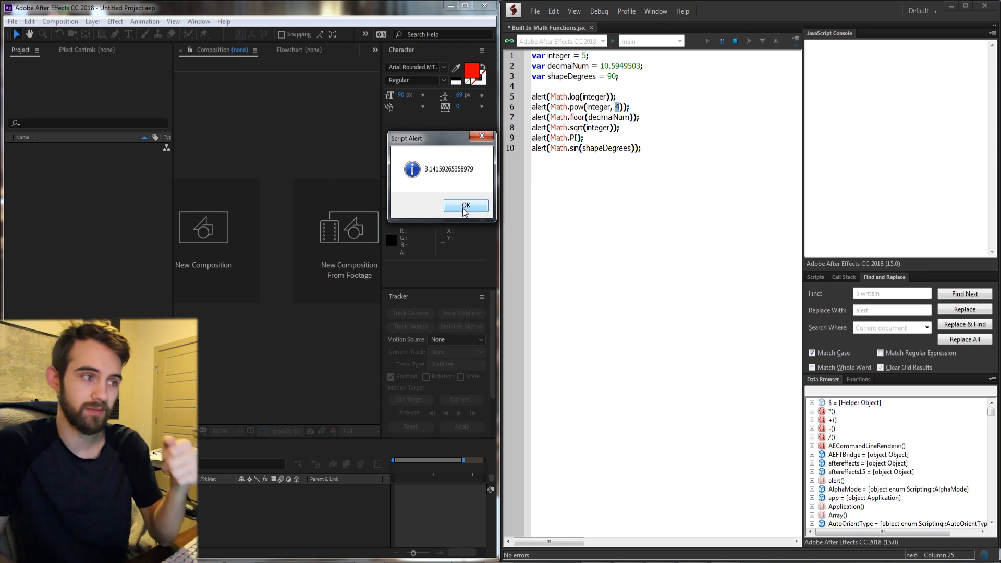
{"action": "left_click", "coordinate": [466, 205]}
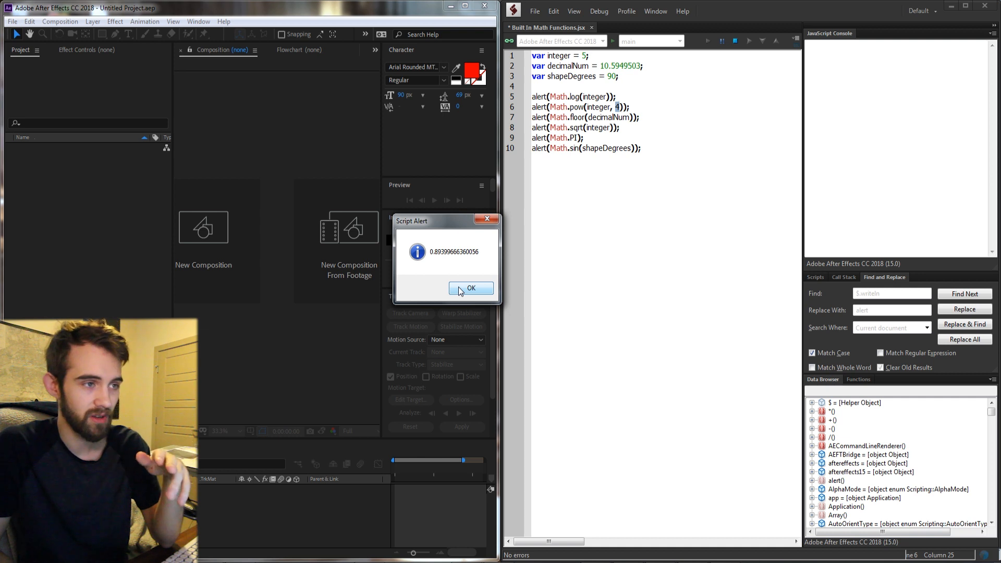
{"action": "left_click", "coordinate": [471, 288]}
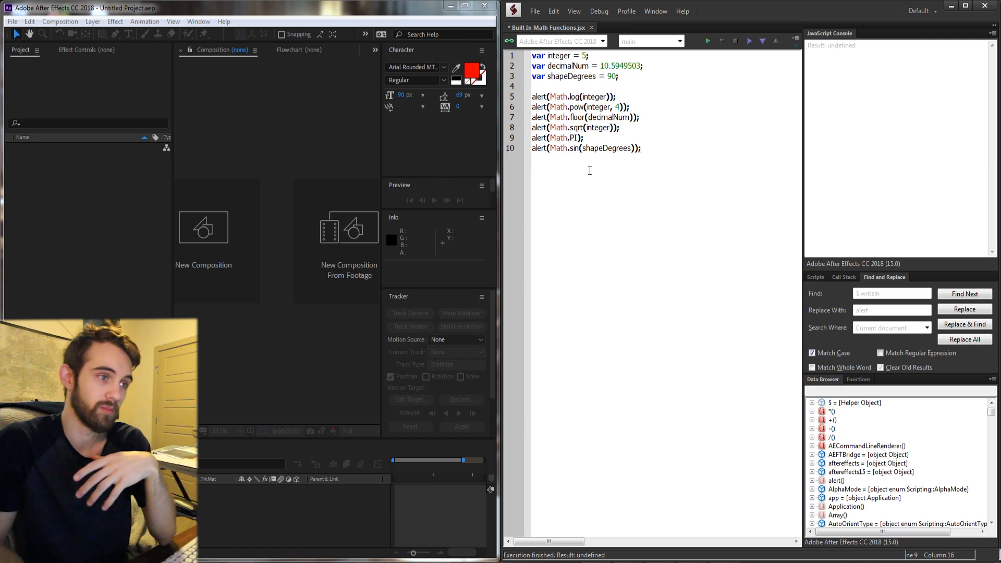
{"action": "left_click", "coordinate": [585, 137]}
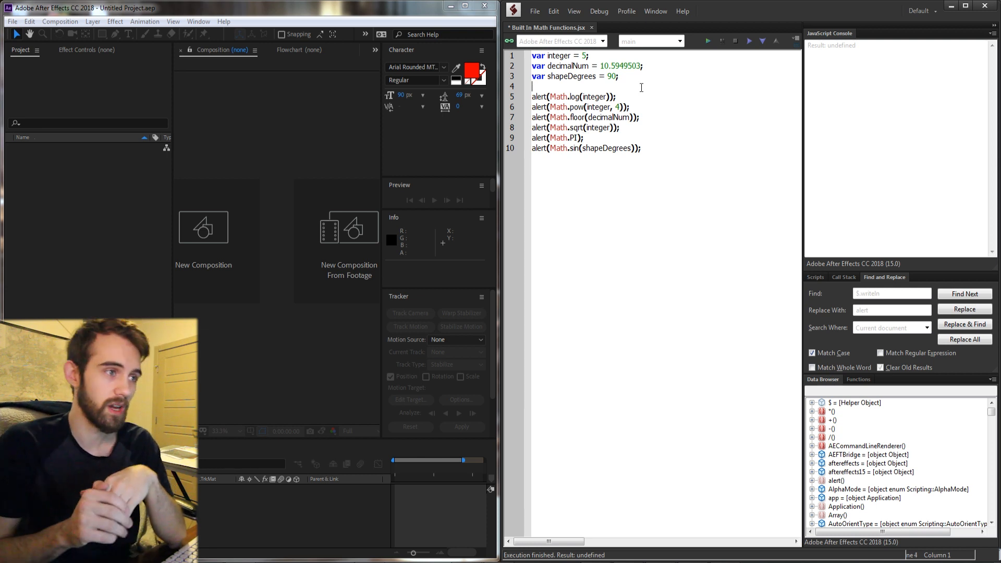
{"action": "mouse_move", "coordinate": [930, 491]}
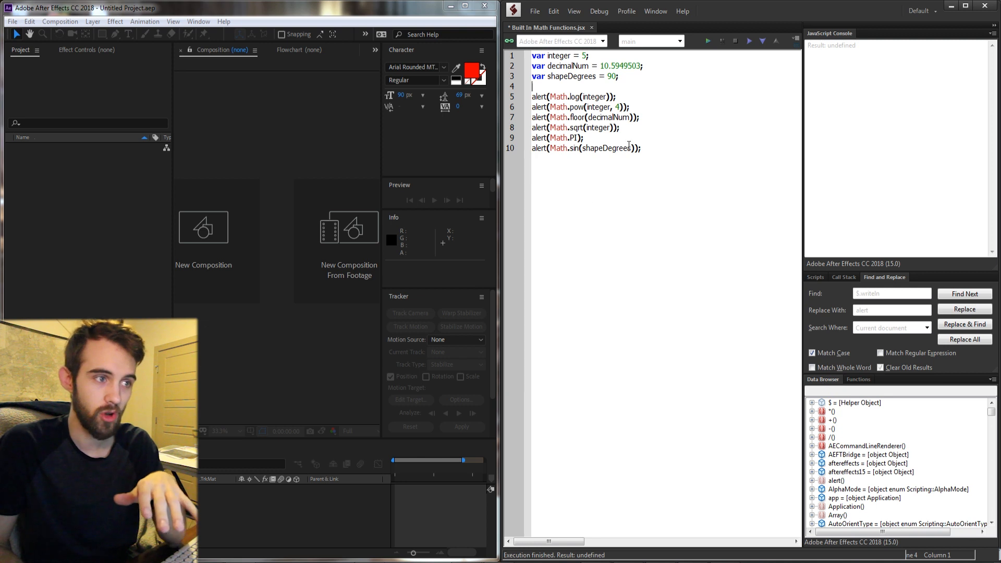
{"action": "left_click_drag", "start_coordinate": [532, 96], "coordinate": [641, 147]}
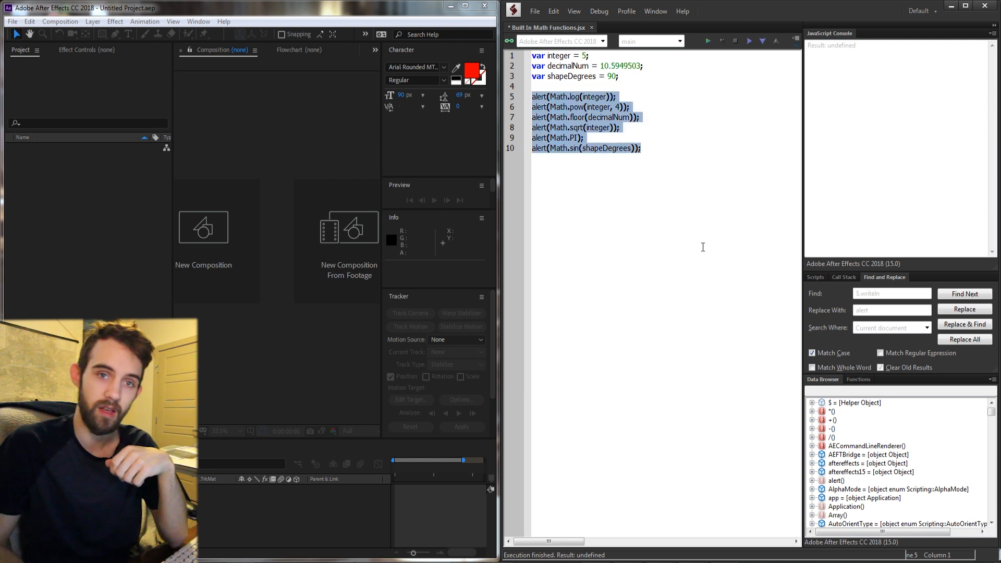